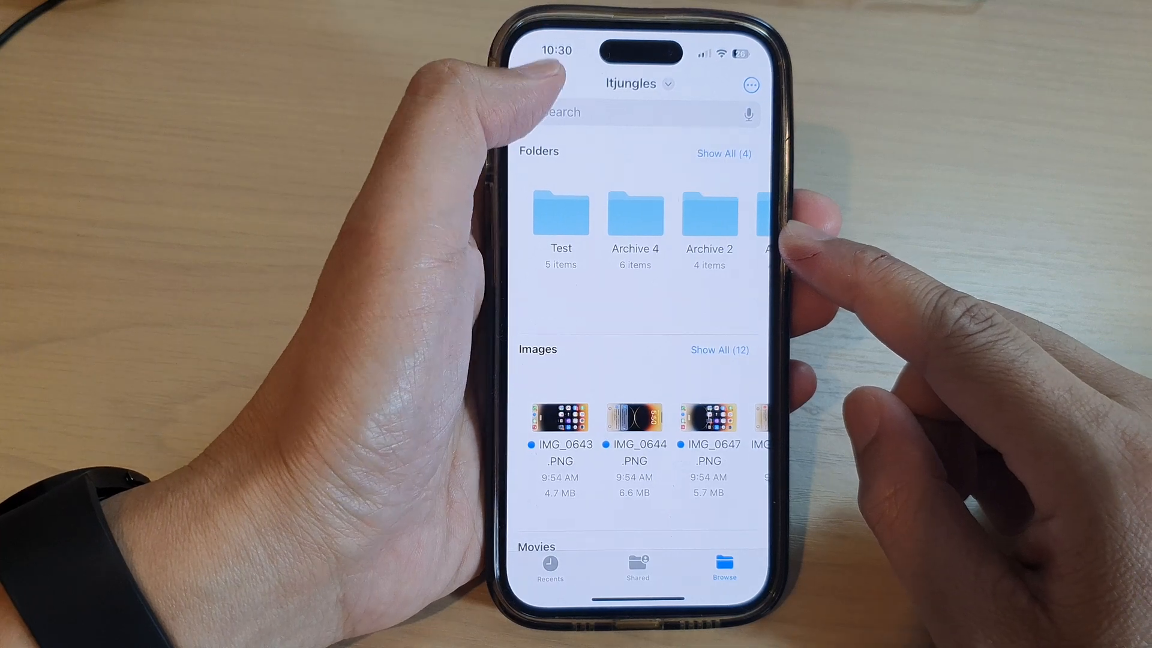
Swipe up to leave Files and return to the Home Screen
left_click(723, 569)
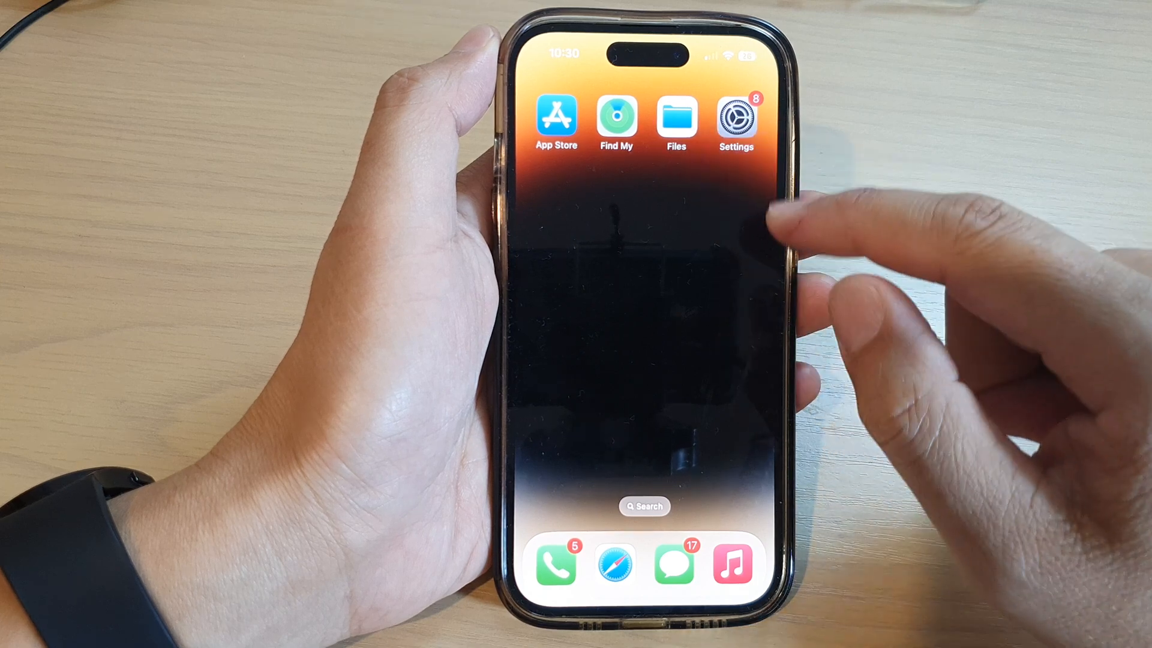
Reopen Files and show its Browse list of locations, favorites and tags
scroll("left", 3)
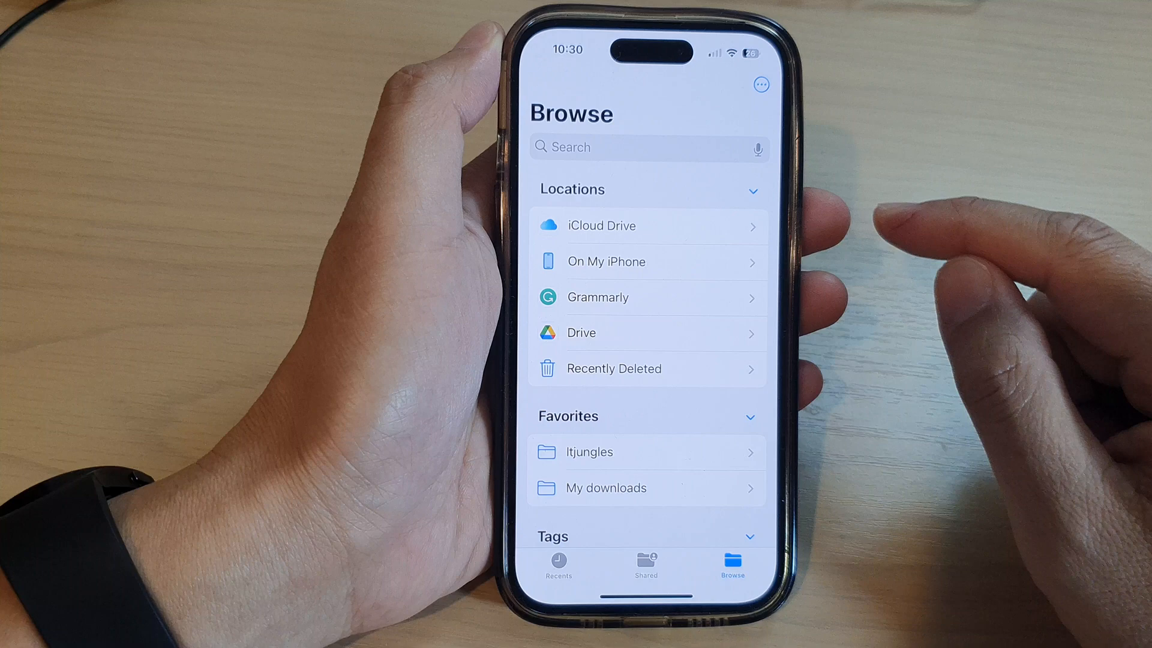
Favorite the Test and Archive 4 folders in Itjungles, then go back to On My iPhone
left_click(605, 261)
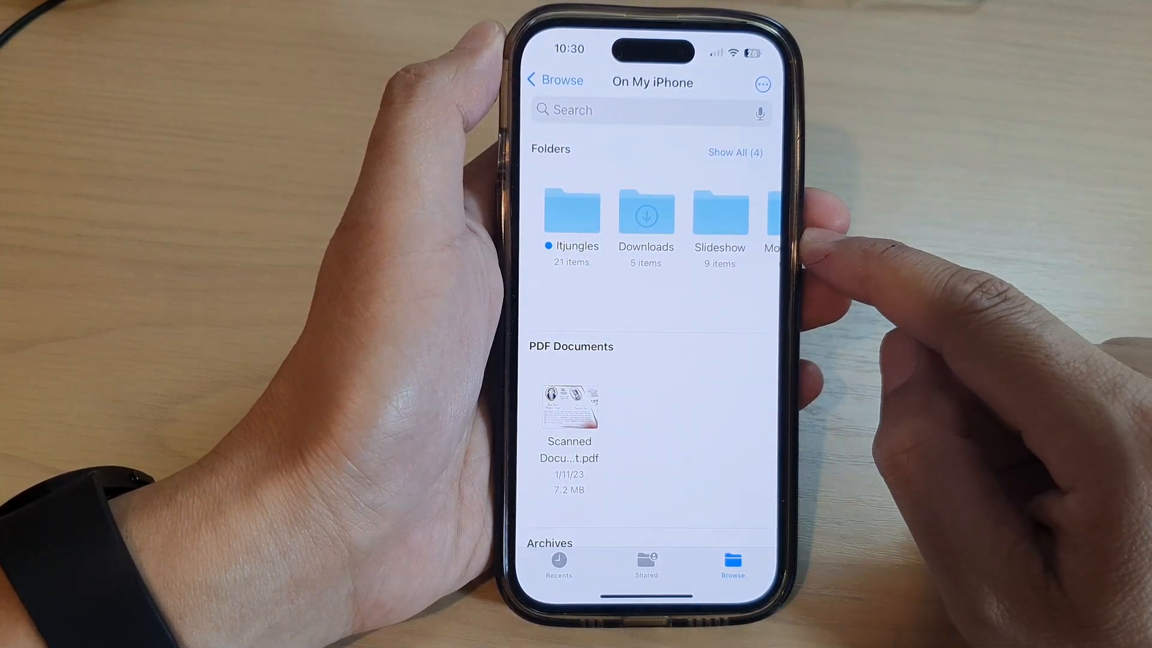
left_click(572, 212)
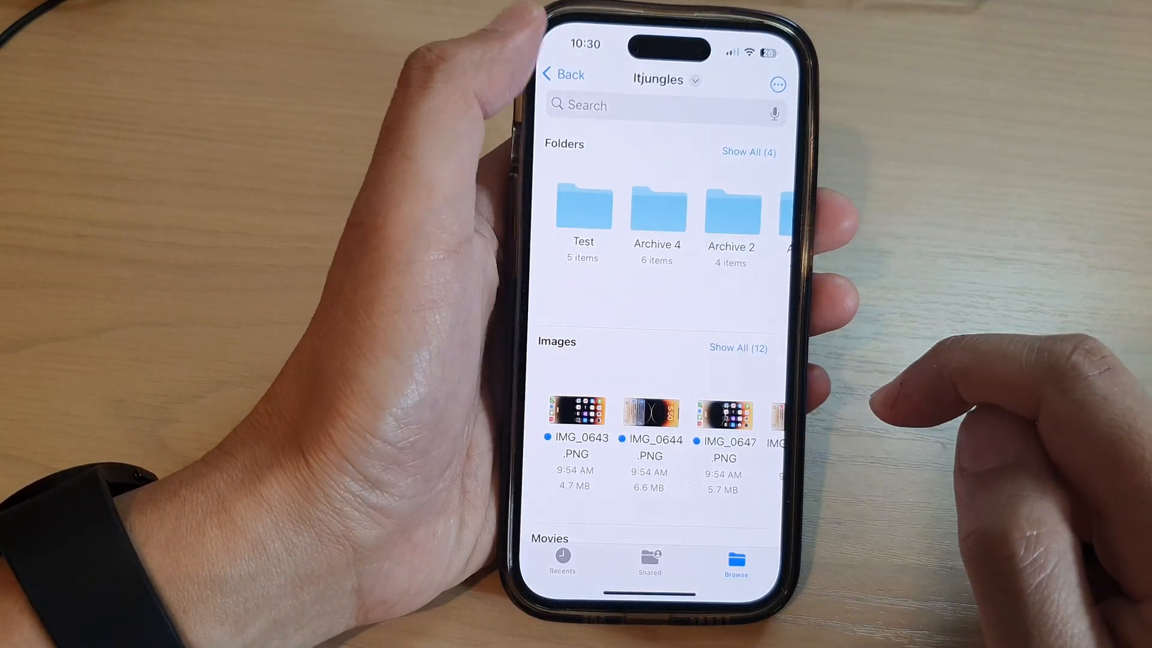
left_click(563, 75)
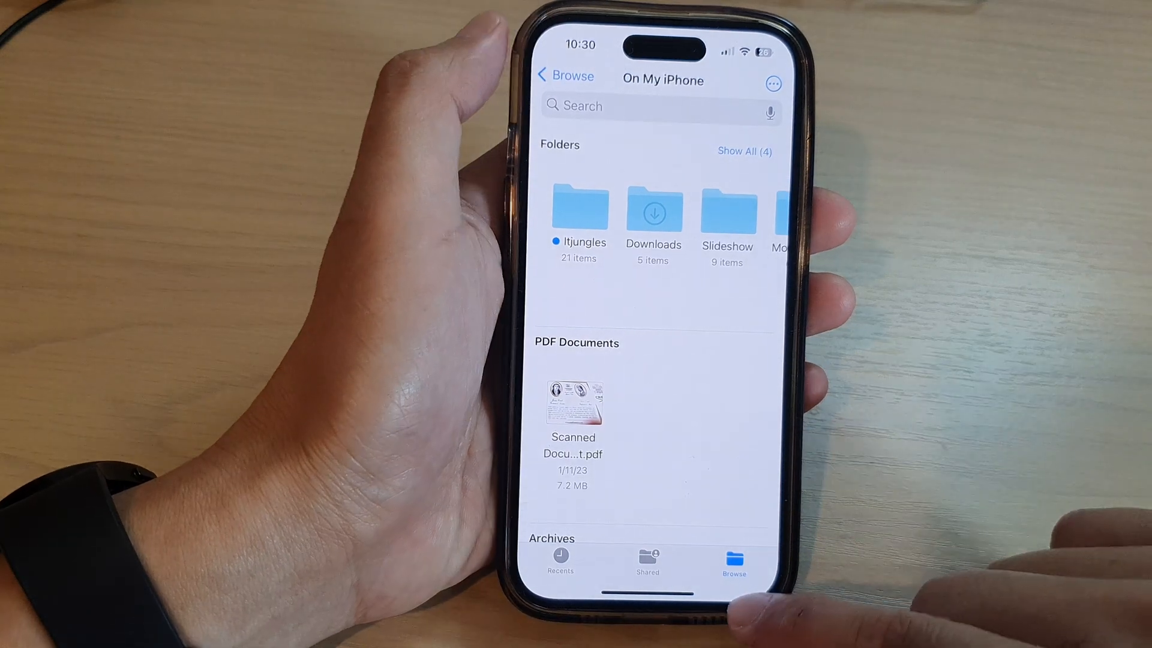
Go back to Browse and view Favorites with Archive 4, Test, Itjungles and My downloads
left_click(565, 75)
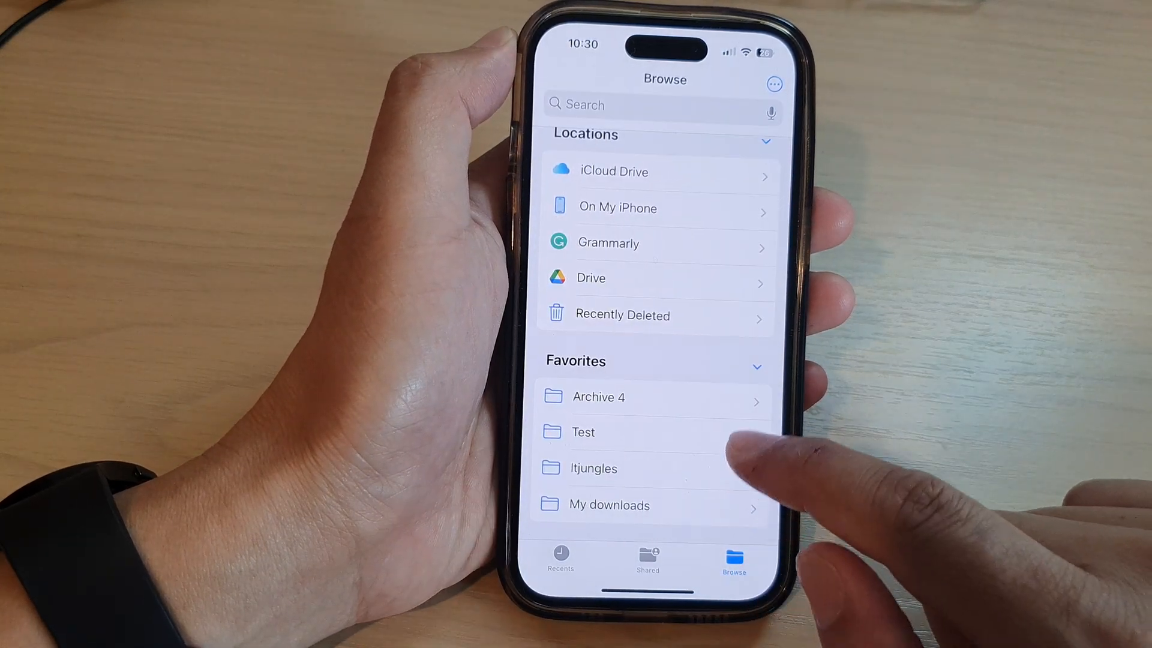
left_click(756, 365)
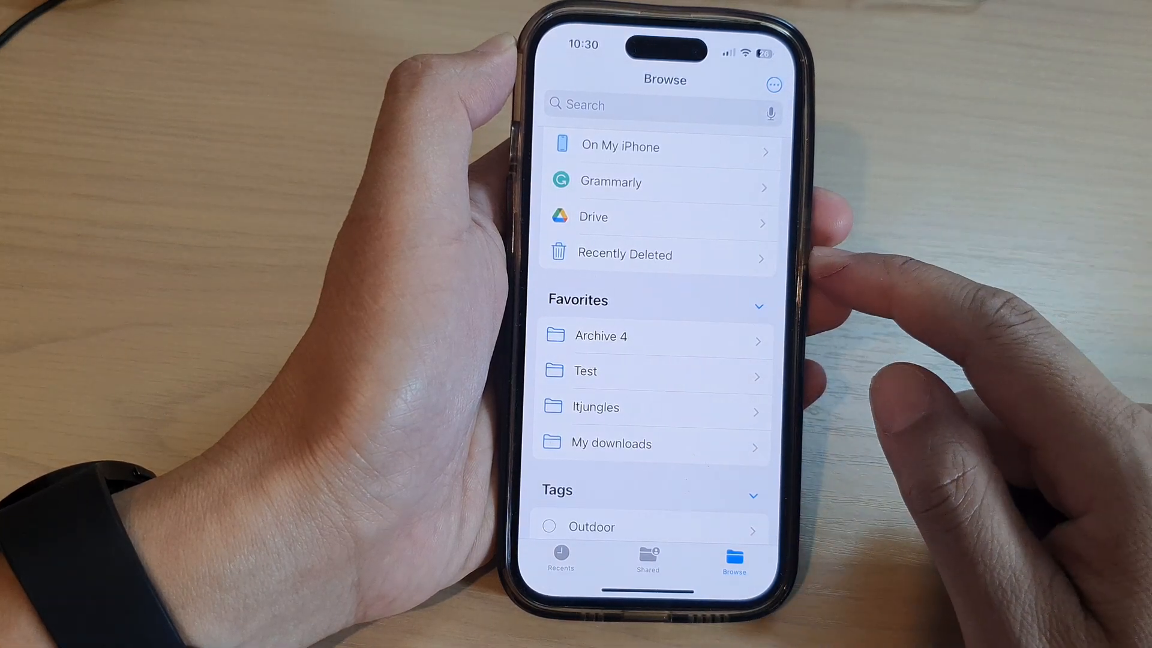
Remove Archive 4 from Favorites and open On My iPhone under Locations
left_click(600, 336)
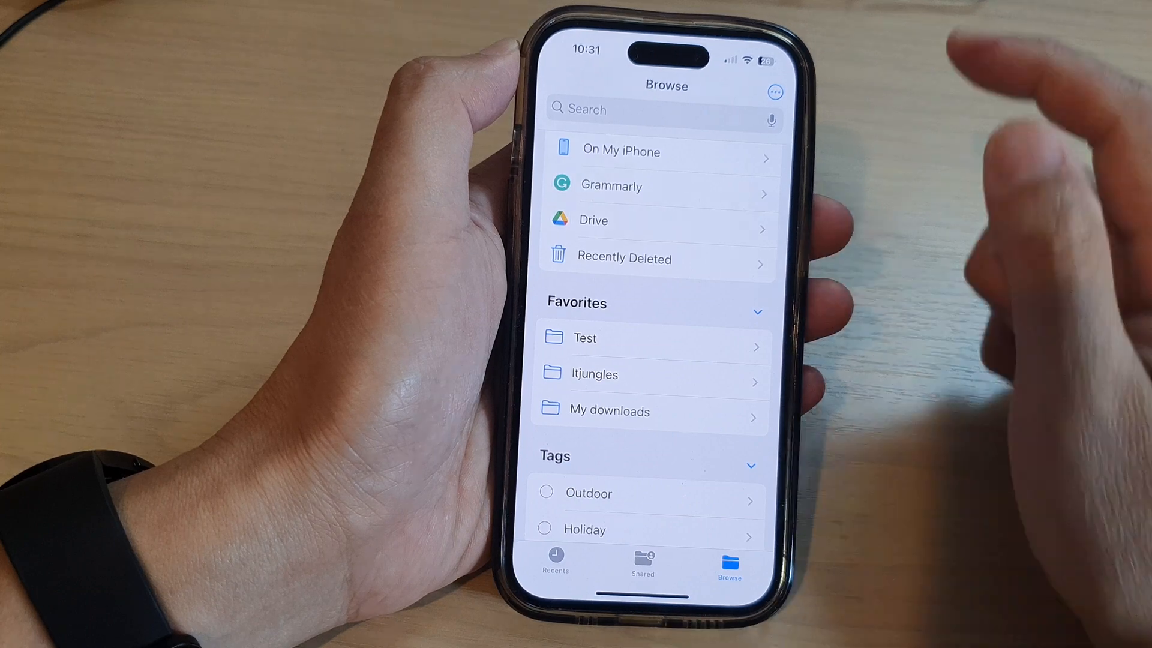
left_click(621, 150)
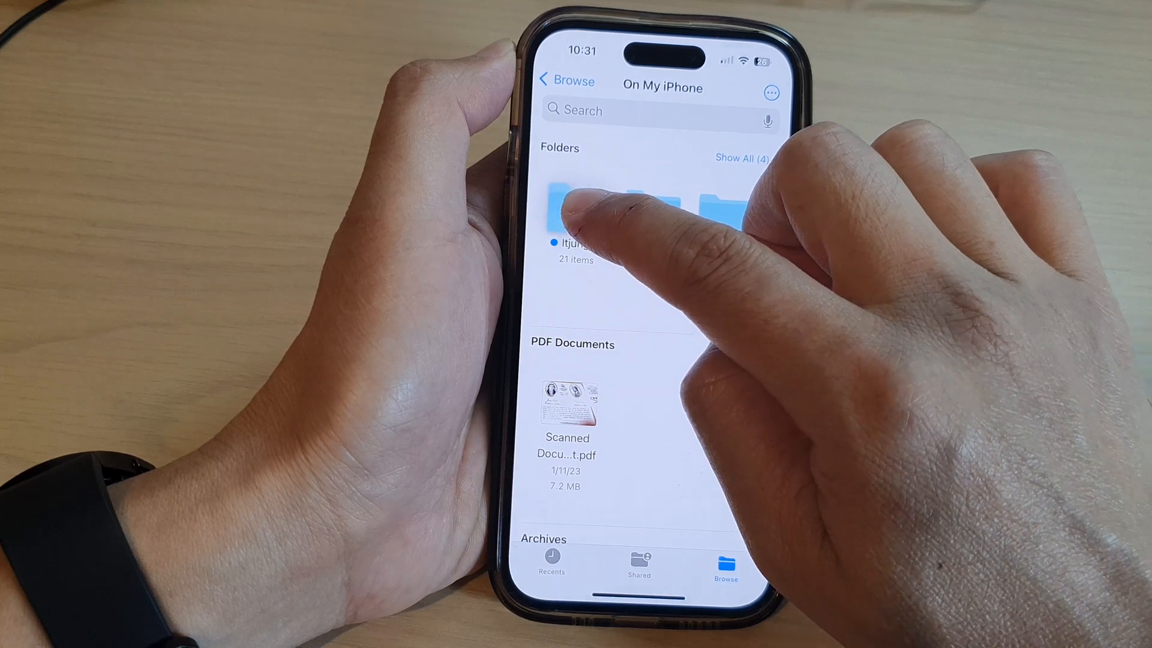
left_click(580, 206)
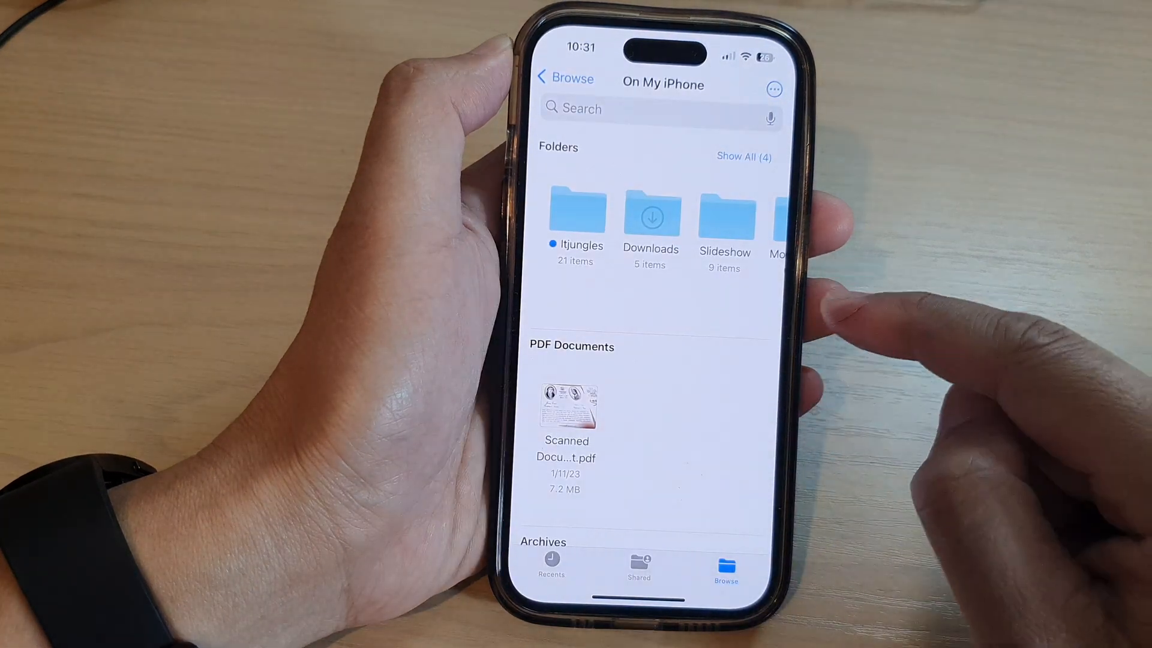
left_click(575, 215)
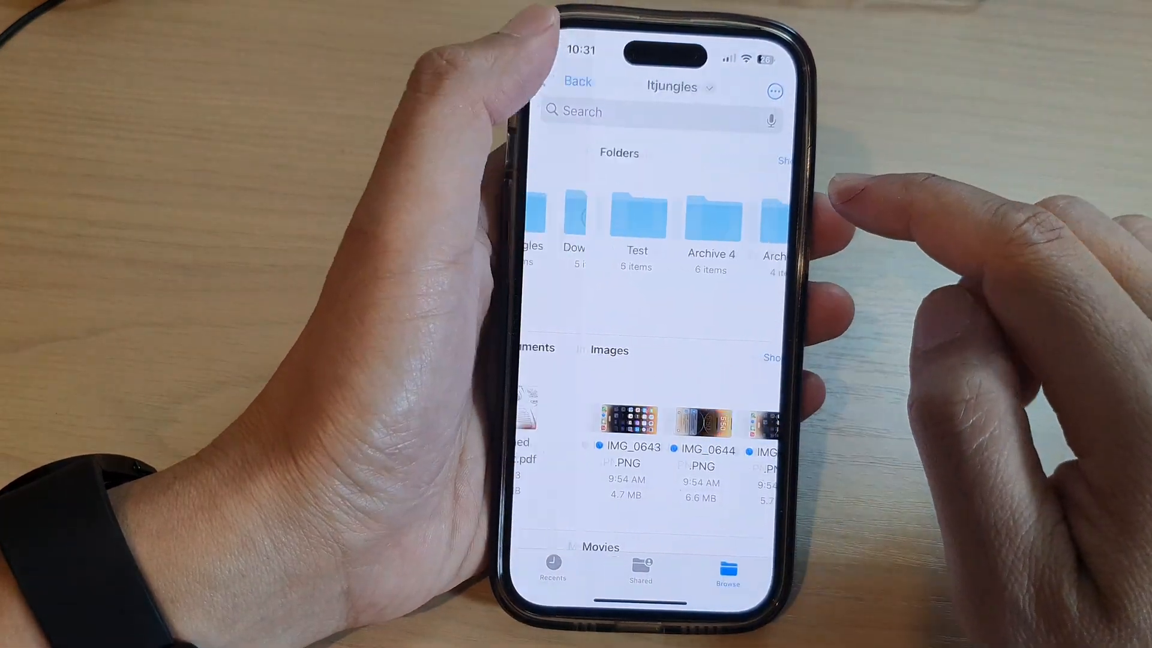
left_click(577, 81)
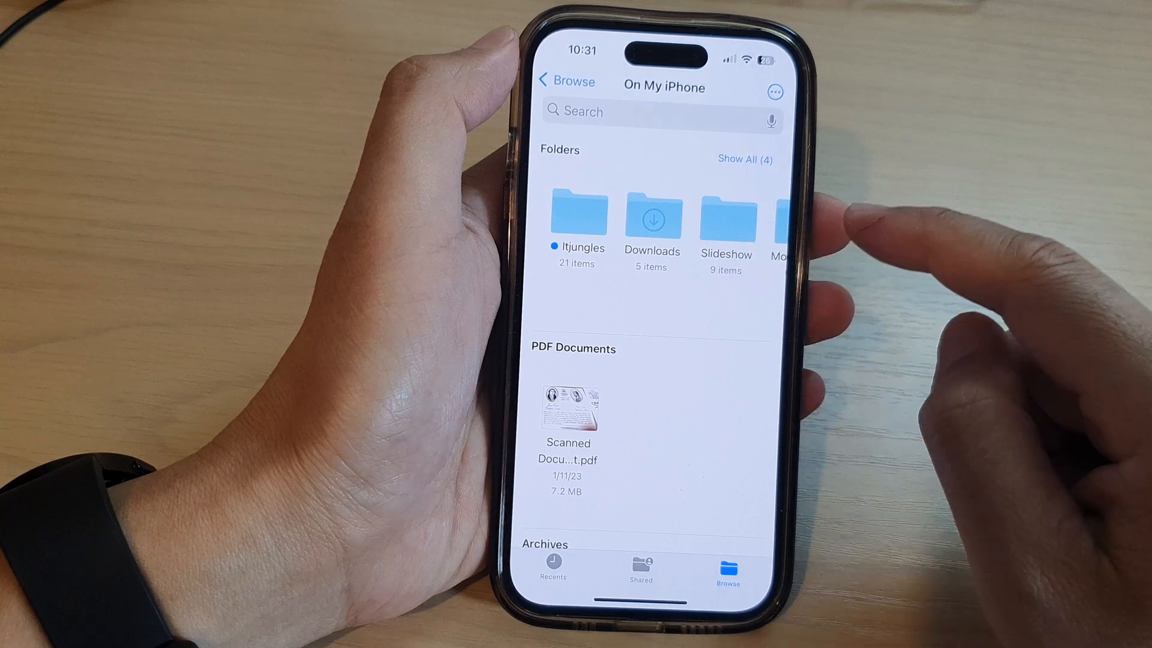